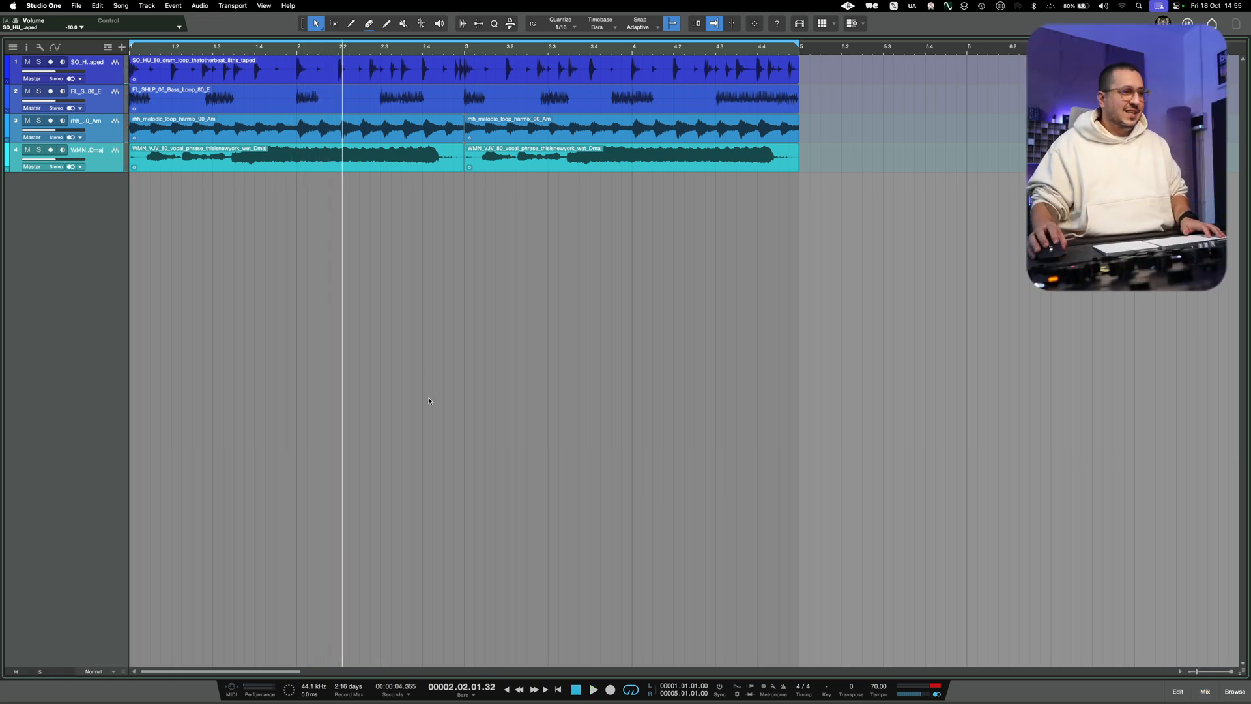
pyautogui.moveTo(445, 411)
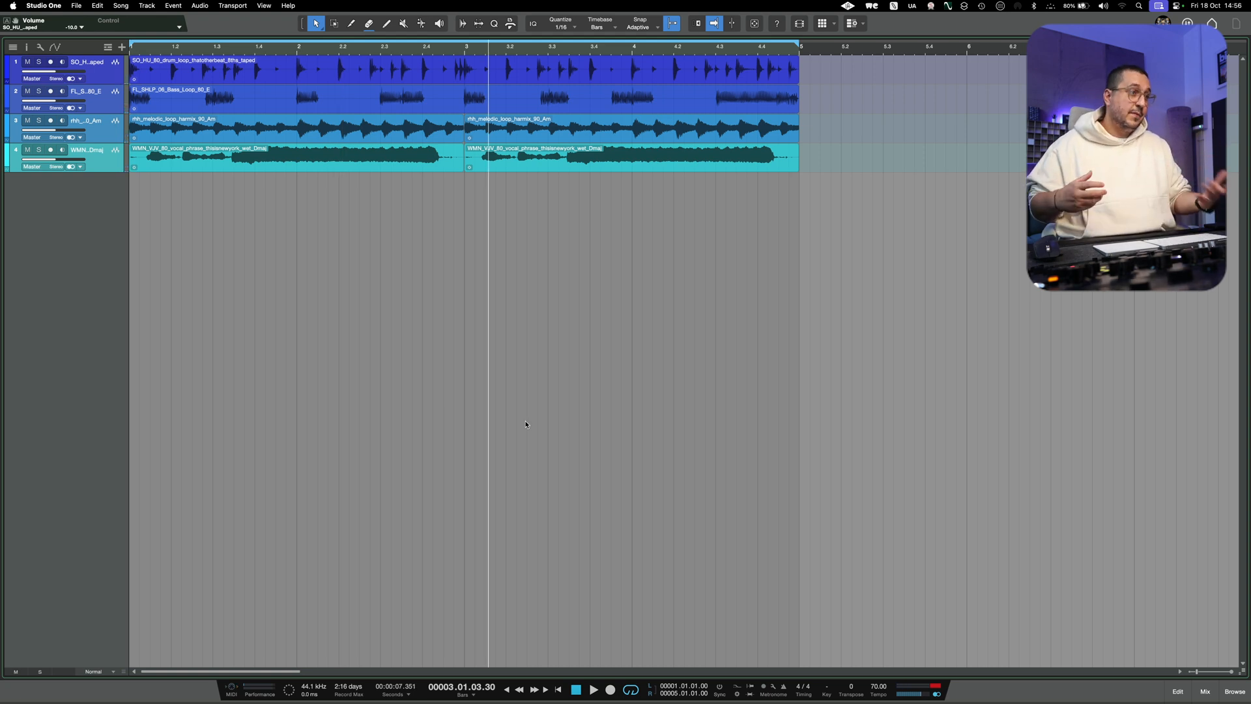
# Run Separate Stems on the STEMS event with all four stems (vocals, drums, bass, other) checked
pyautogui.click(1204, 691)
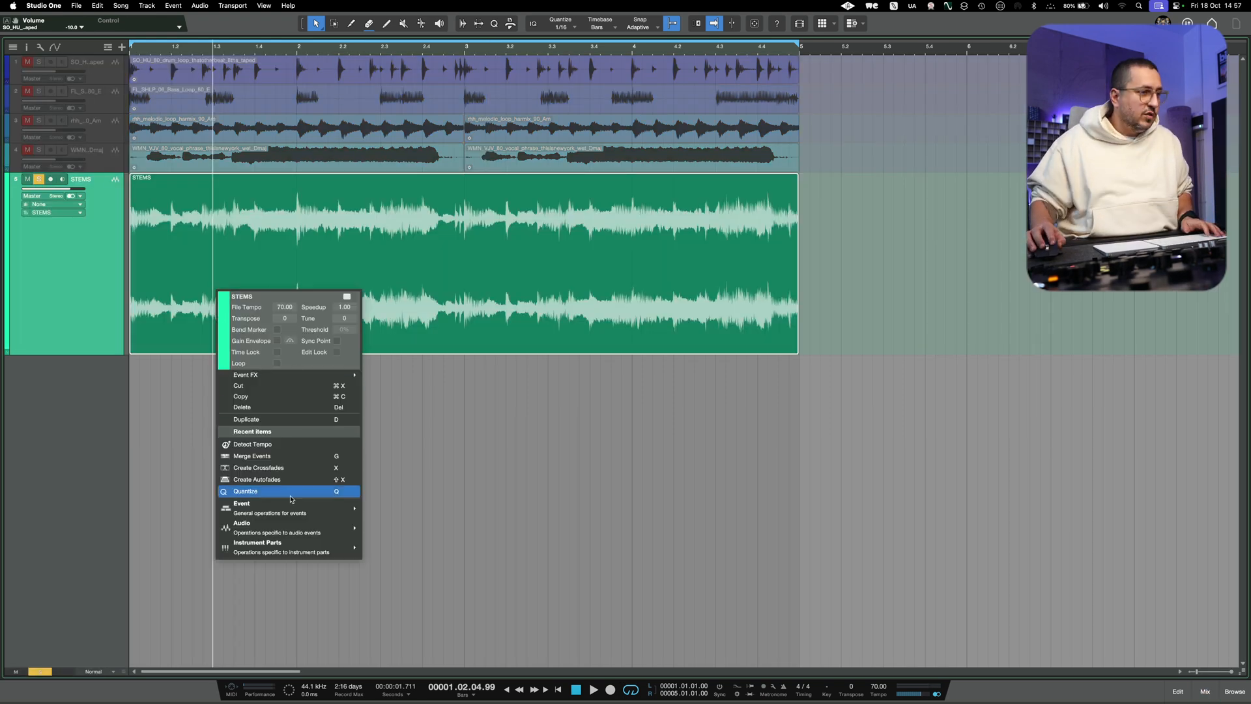
pyautogui.moveTo(267, 534)
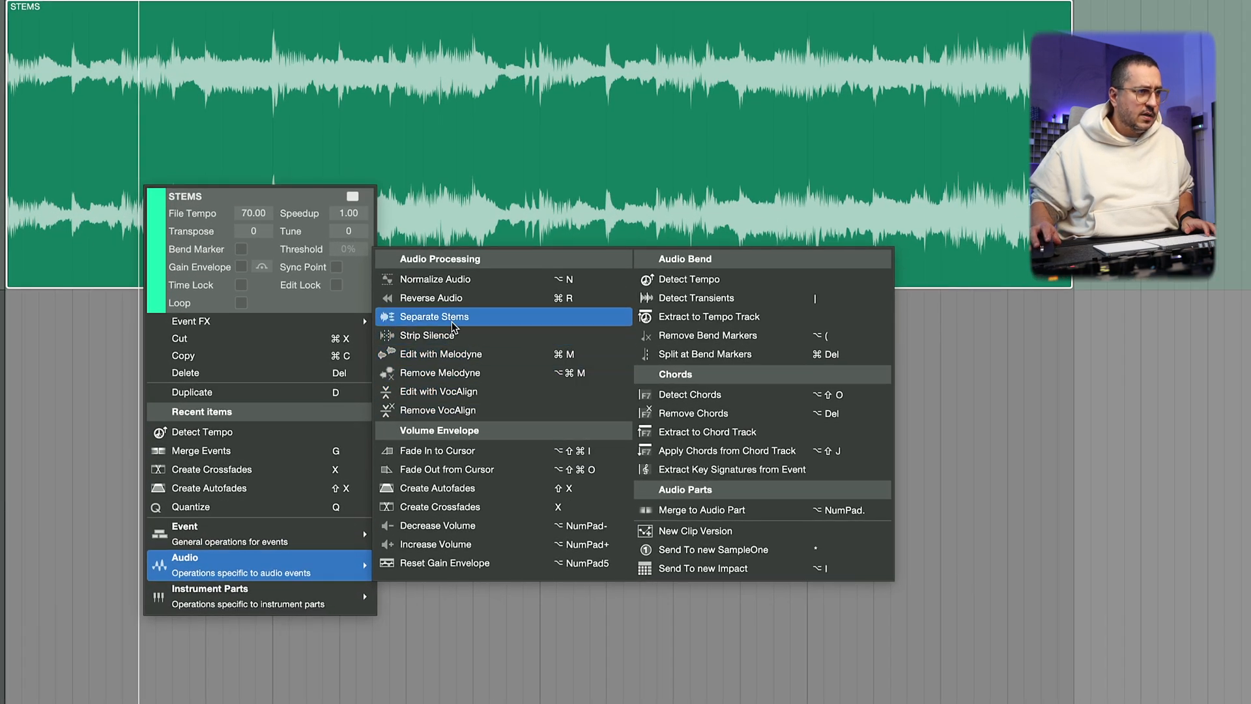
pyautogui.click(435, 316)
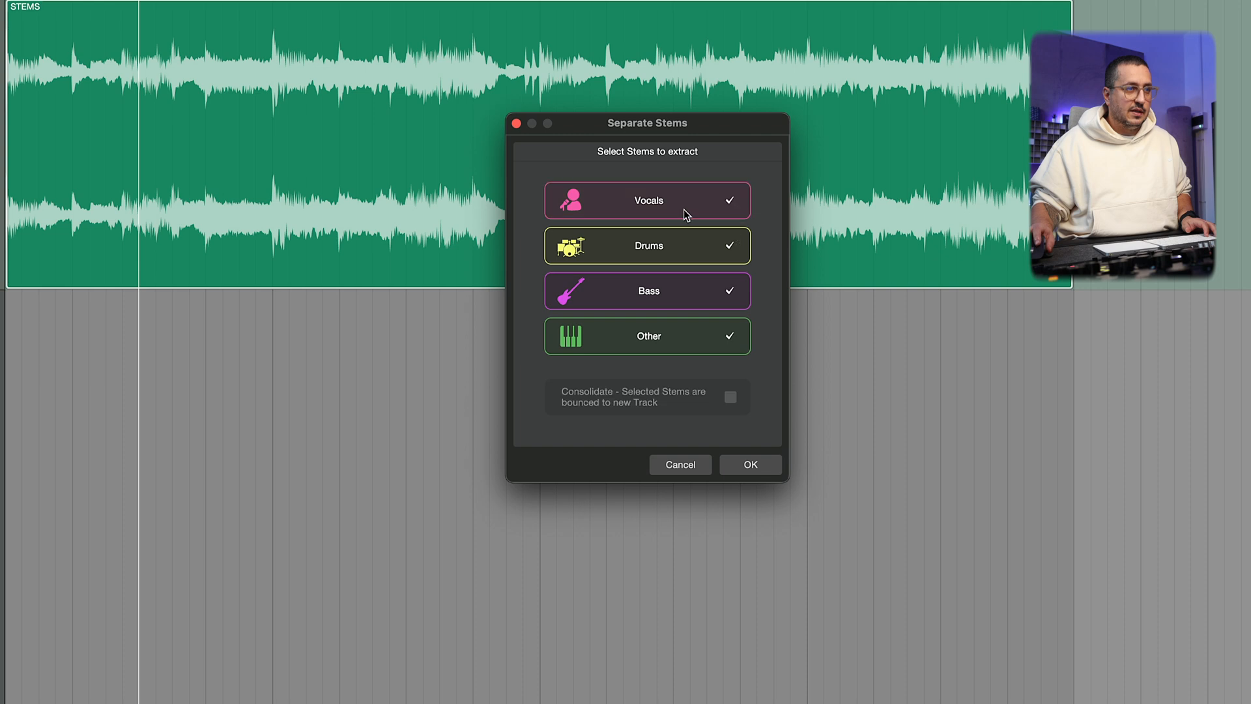
pyautogui.moveTo(726, 317)
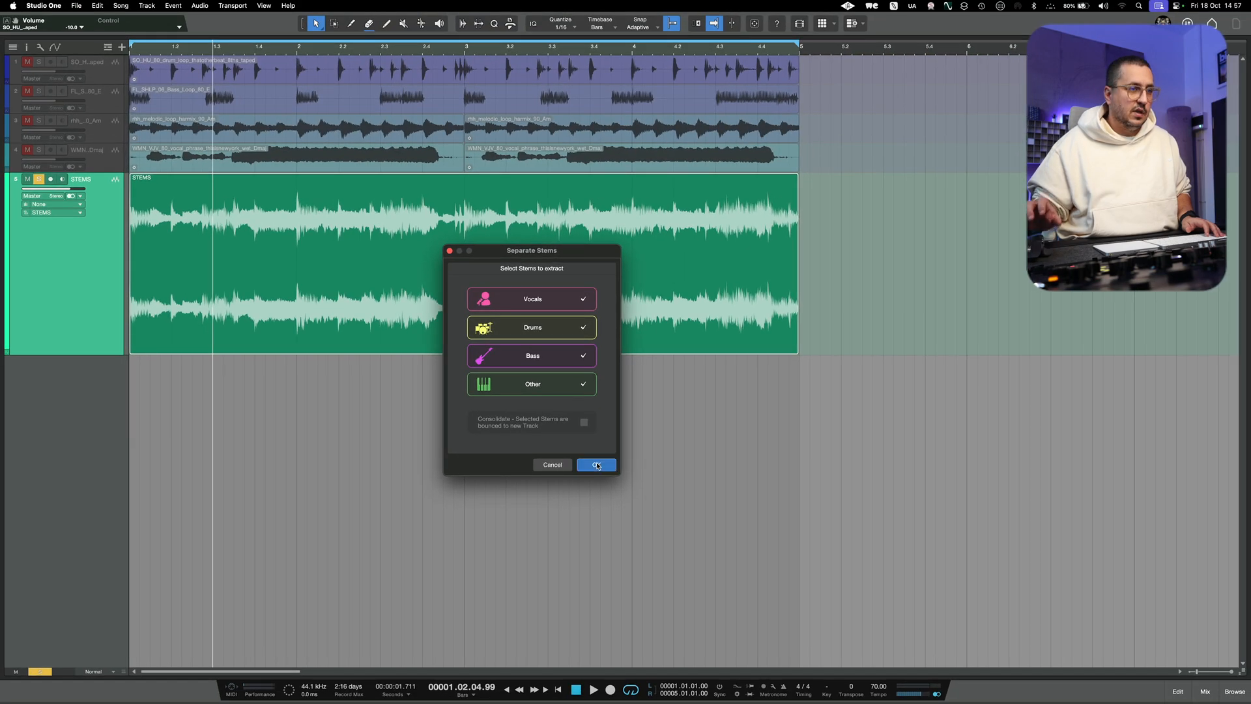
pyautogui.click(596, 465)
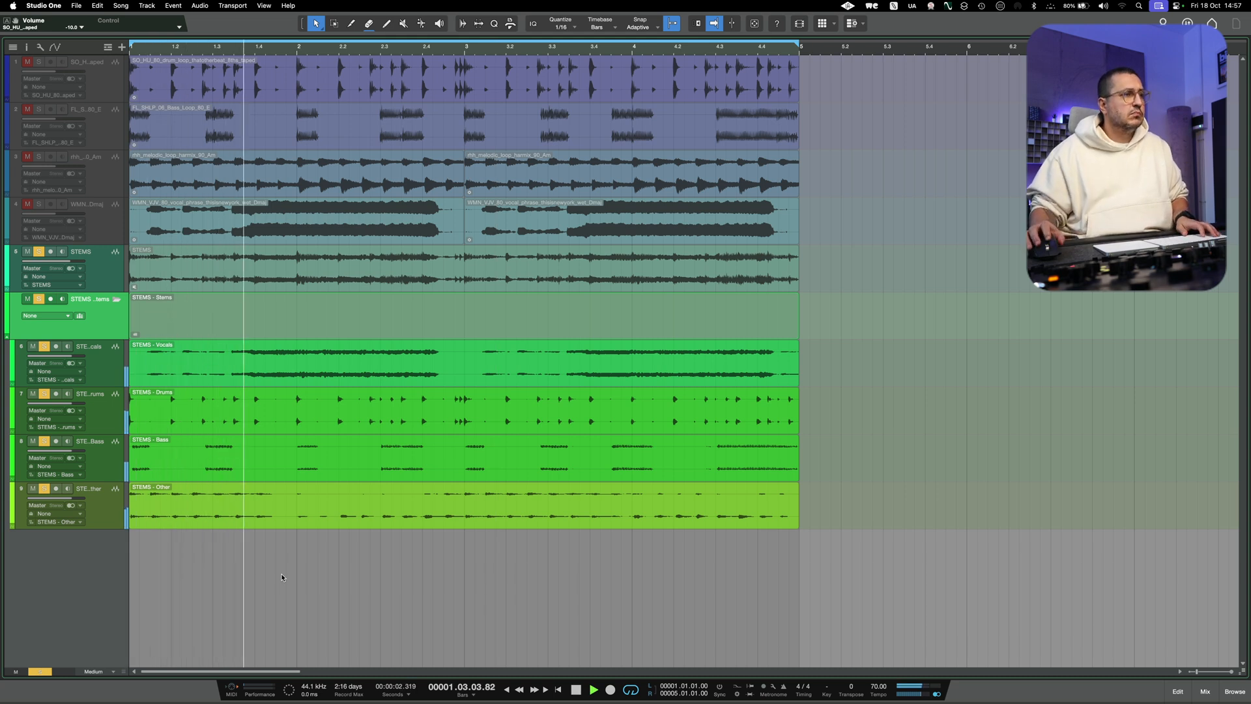
# Mute the original STEMS clip with the Mute tool so only the separated stems play
pyautogui.click(341, 46)
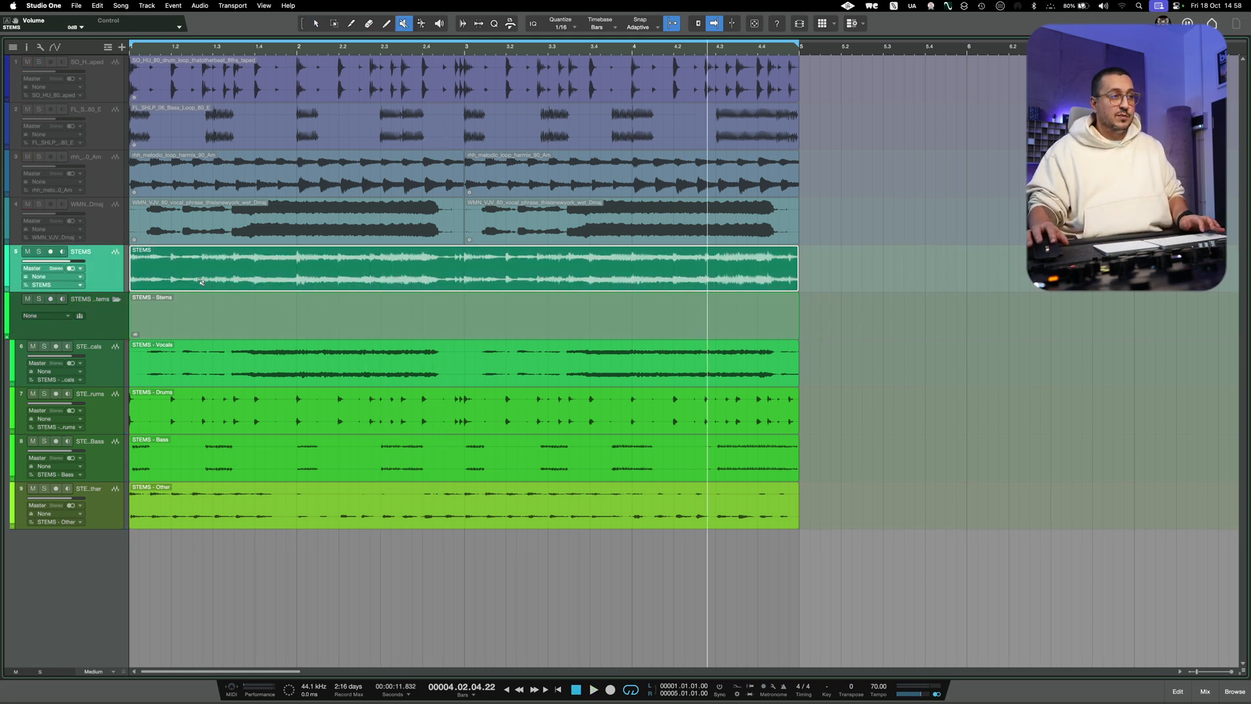
pyautogui.click(463, 268)
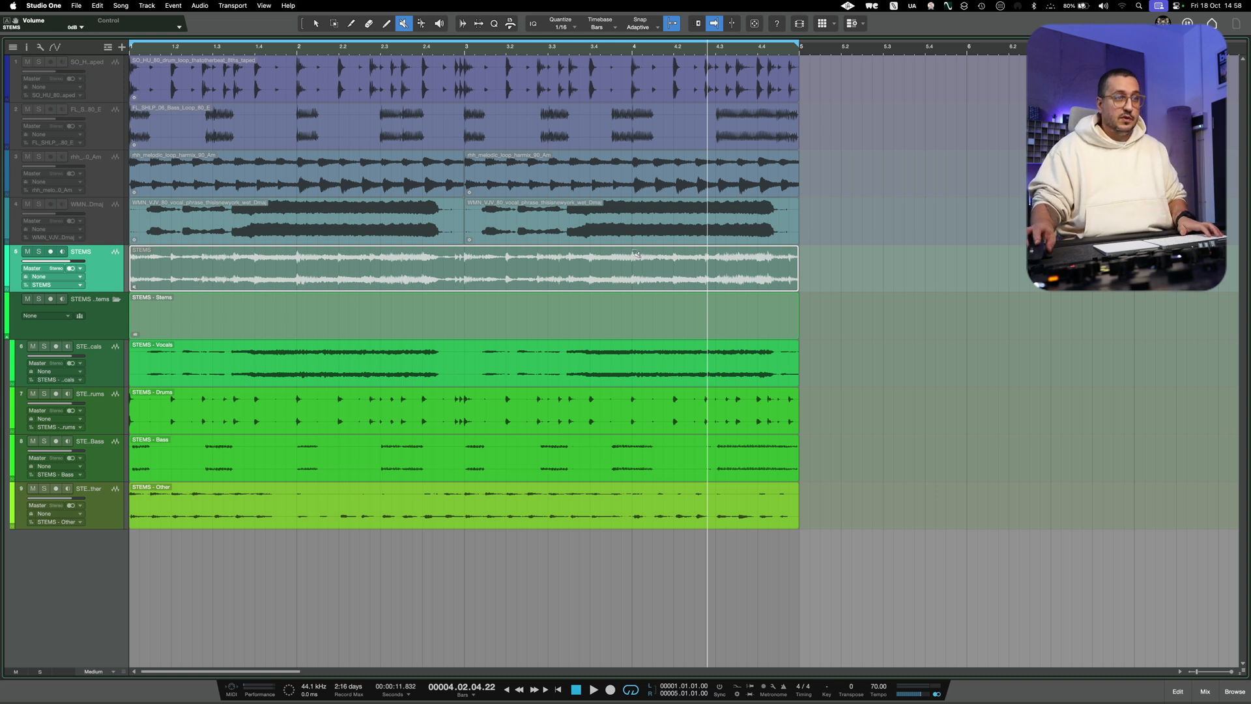
pyautogui.click(315, 24)
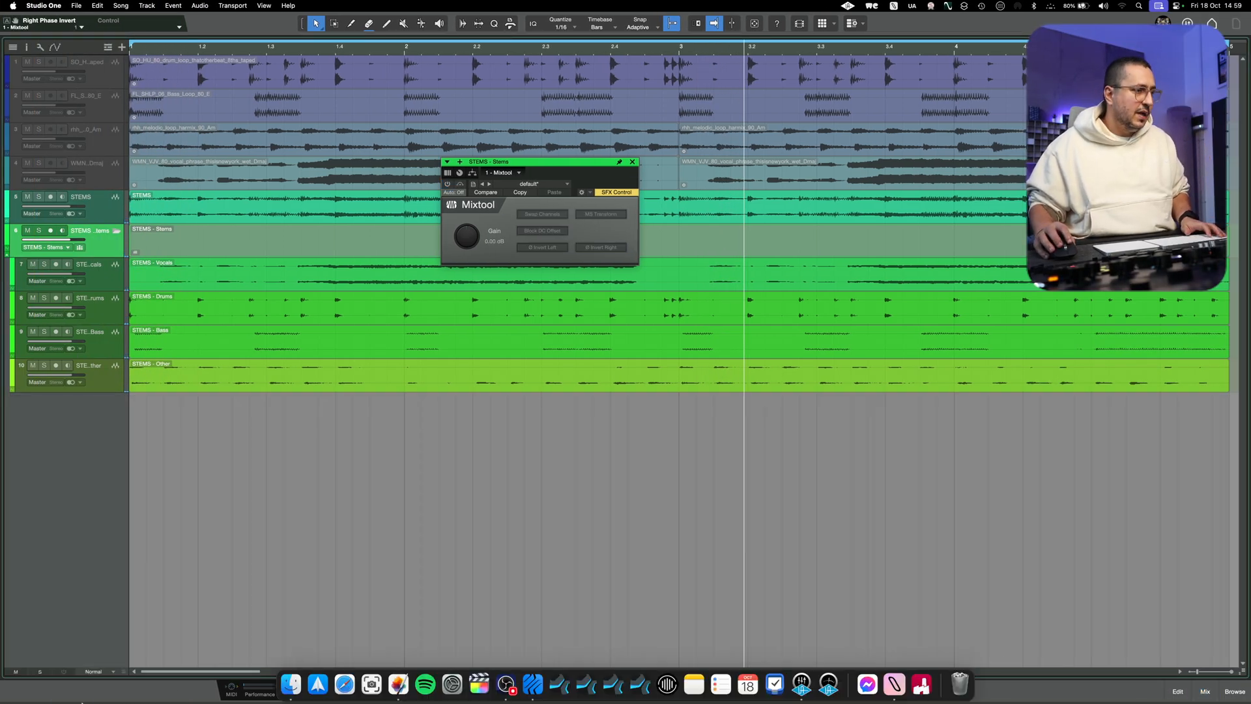
# Enable phase invert in Mixtool on the stems folder to null-test against the original
pyautogui.click(632, 162)
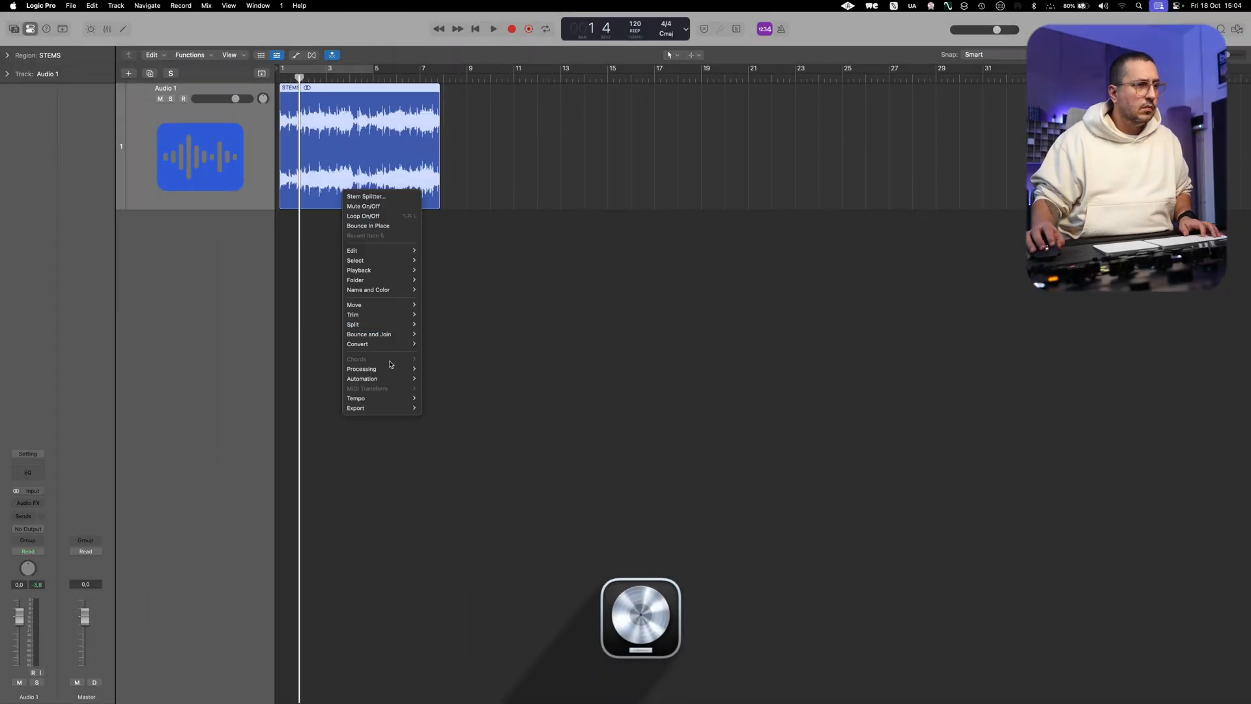
# Run Stem Splitter on the STEMS region with vocals, drums, bass and other all checked
pyautogui.click(613, 373)
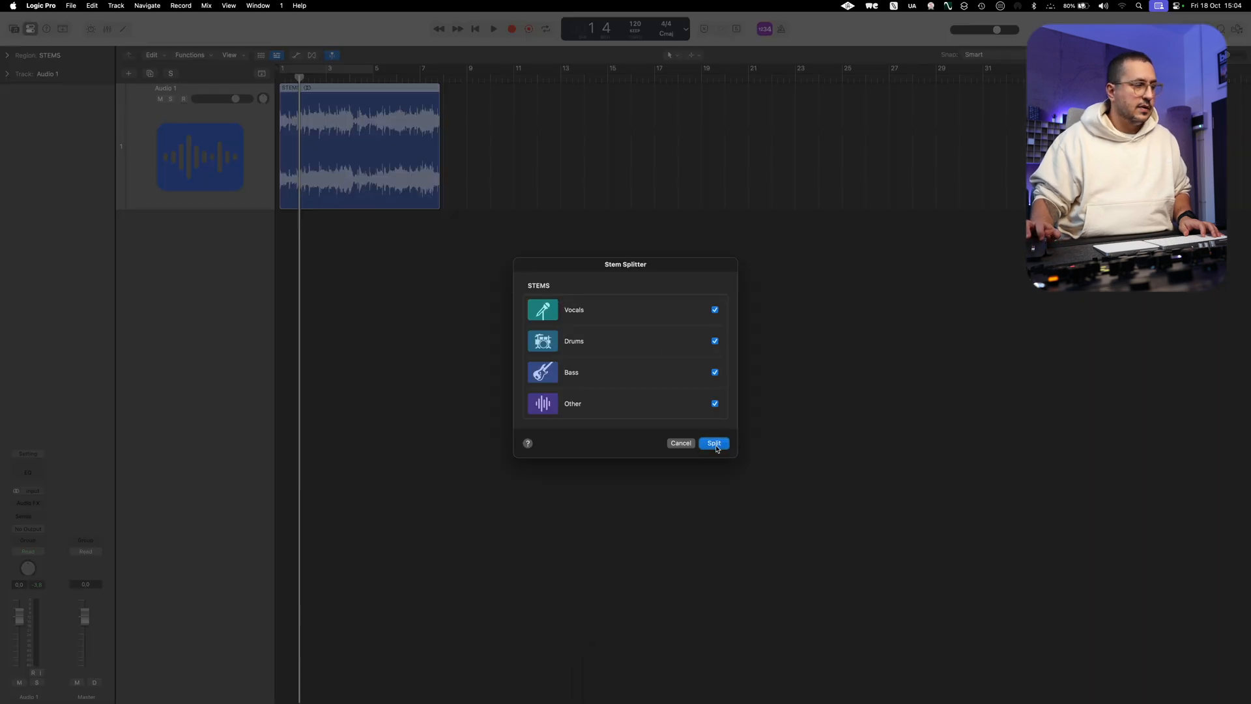
pyautogui.click(713, 443)
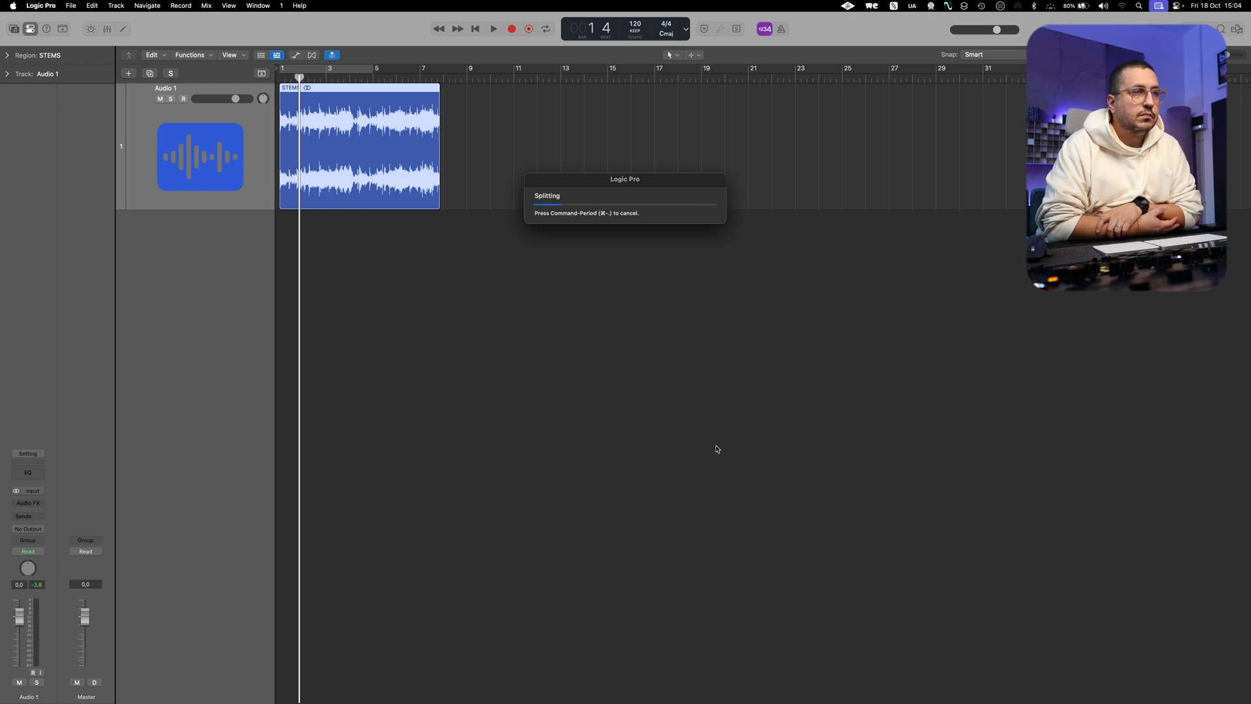
pyautogui.click(71, 5)
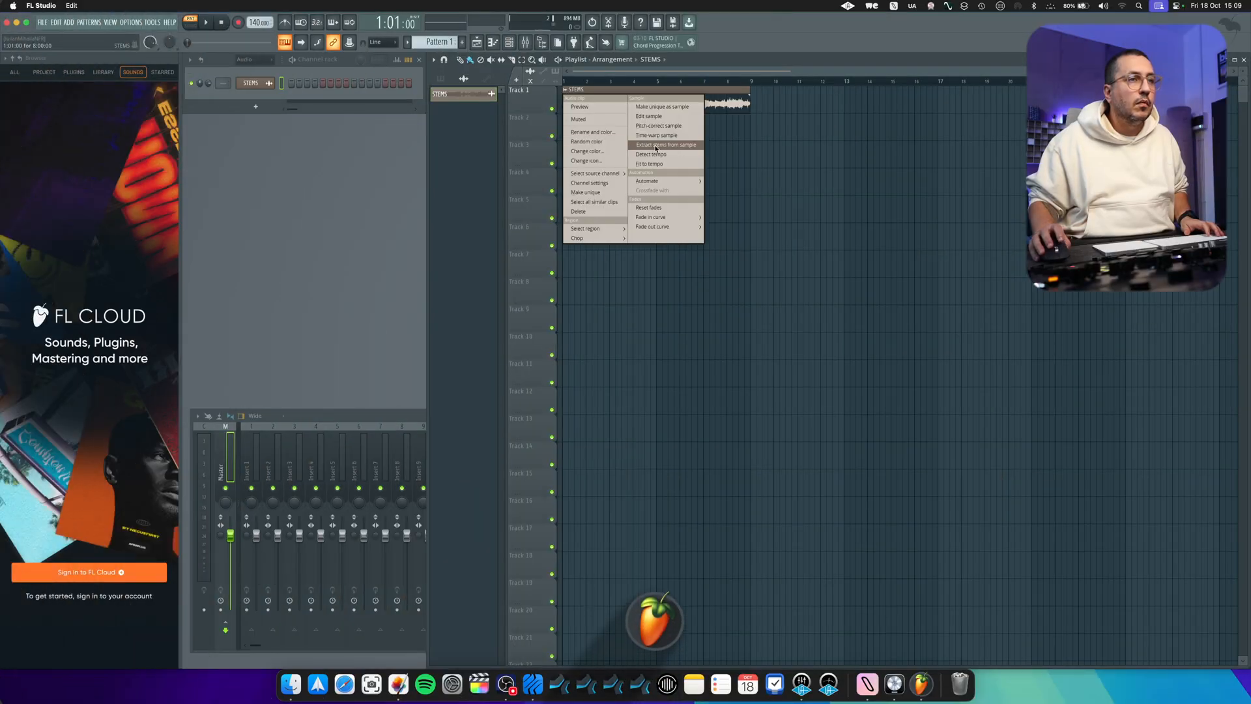
# Extract drums, bass, instruments and vocals stems from the STEMS sample clip
pyautogui.click(666, 145)
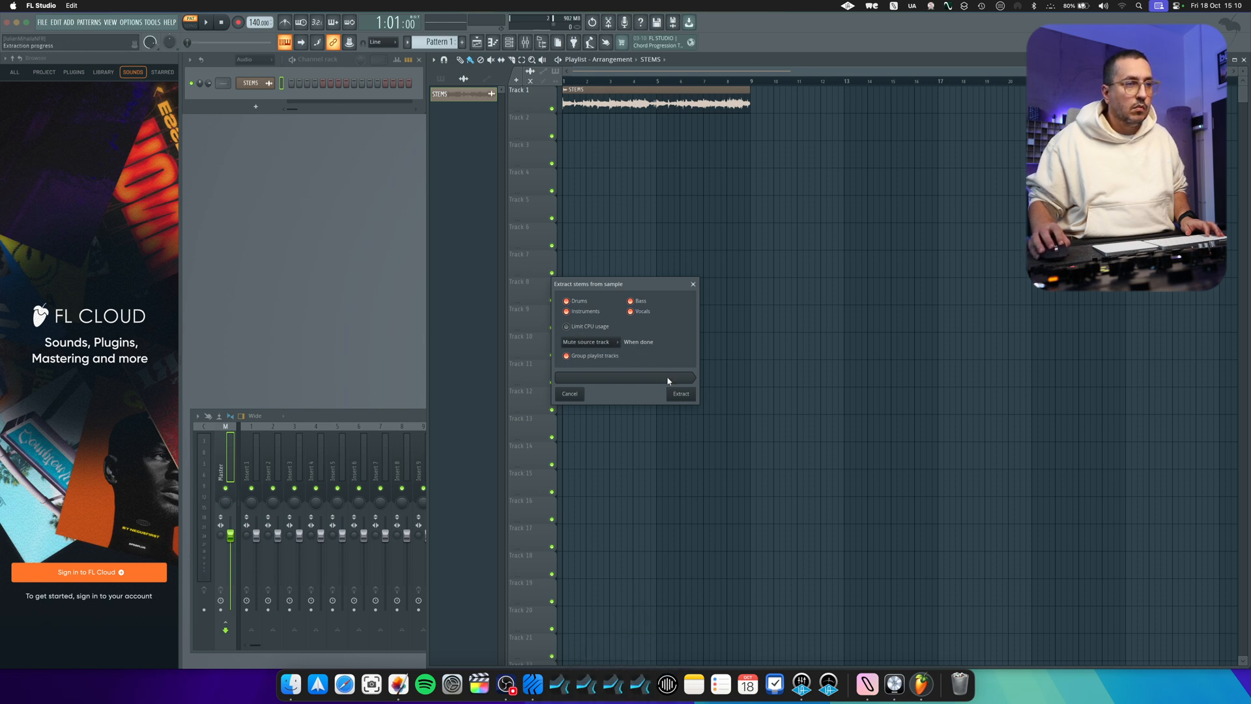
pyautogui.click(680, 392)
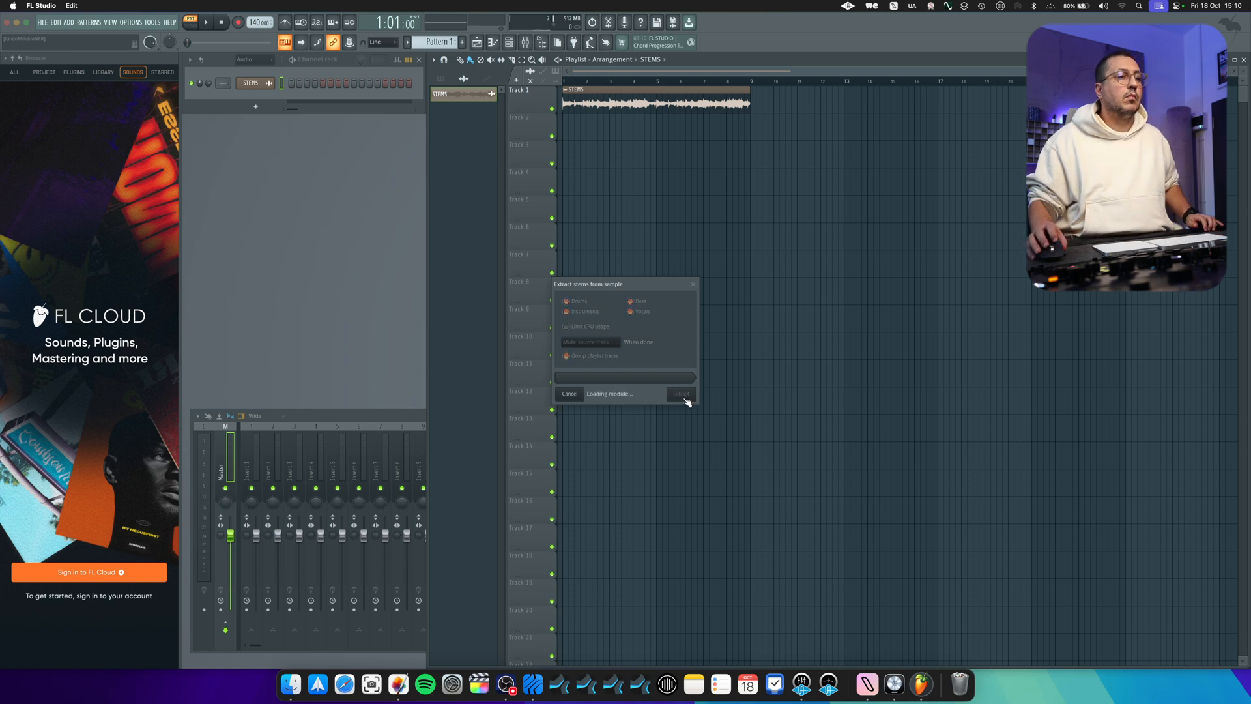